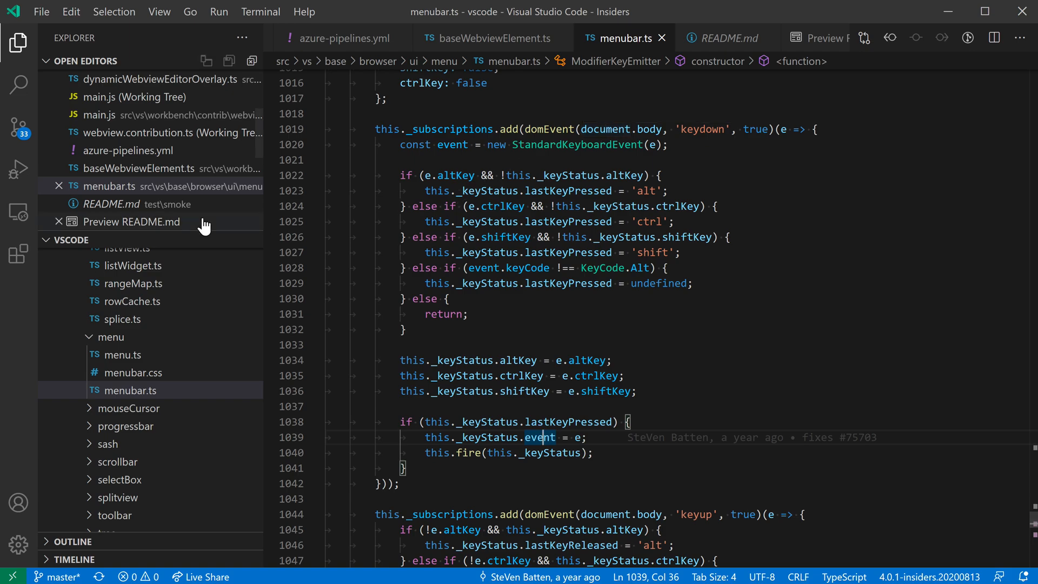
mouse_move(19, 502)
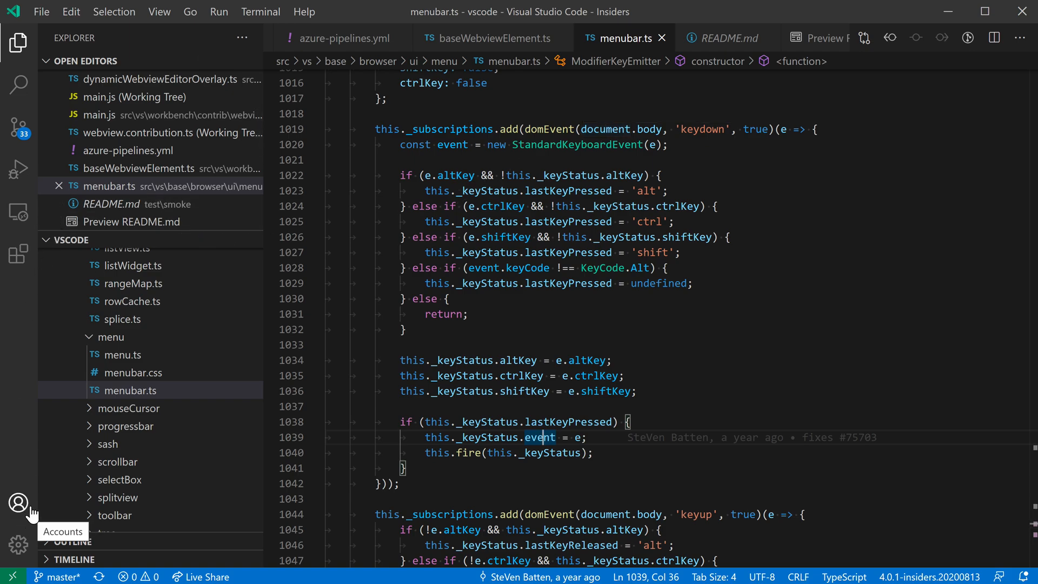
Show the Accounts menu from the activity bar, where Settings Sync is offered.
left_click(18, 501)
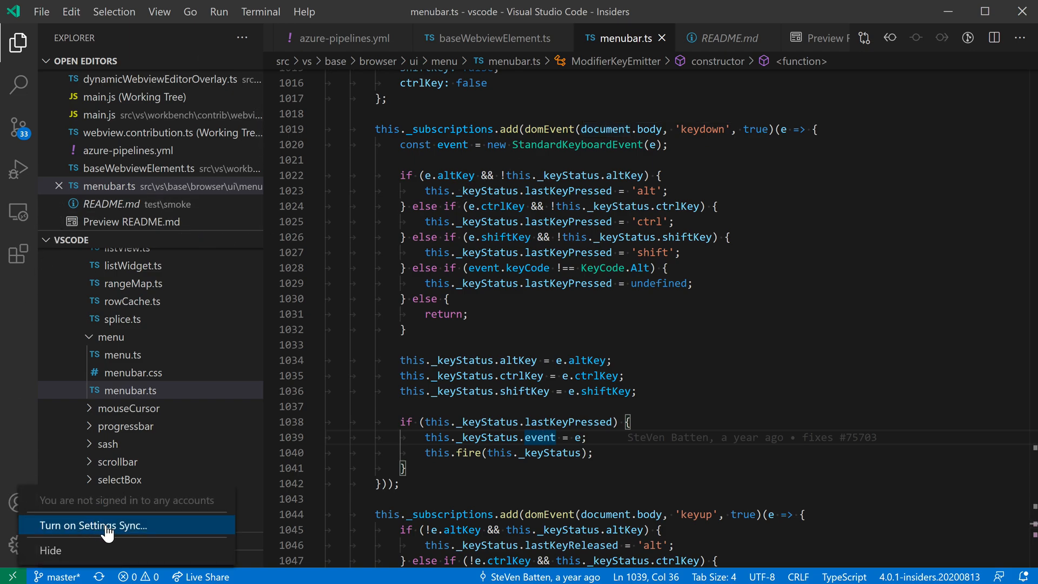
Turn on Settings Sync for settings, keyboard shortcuts, snippets and UI state, then sign in.
left_click(90, 526)
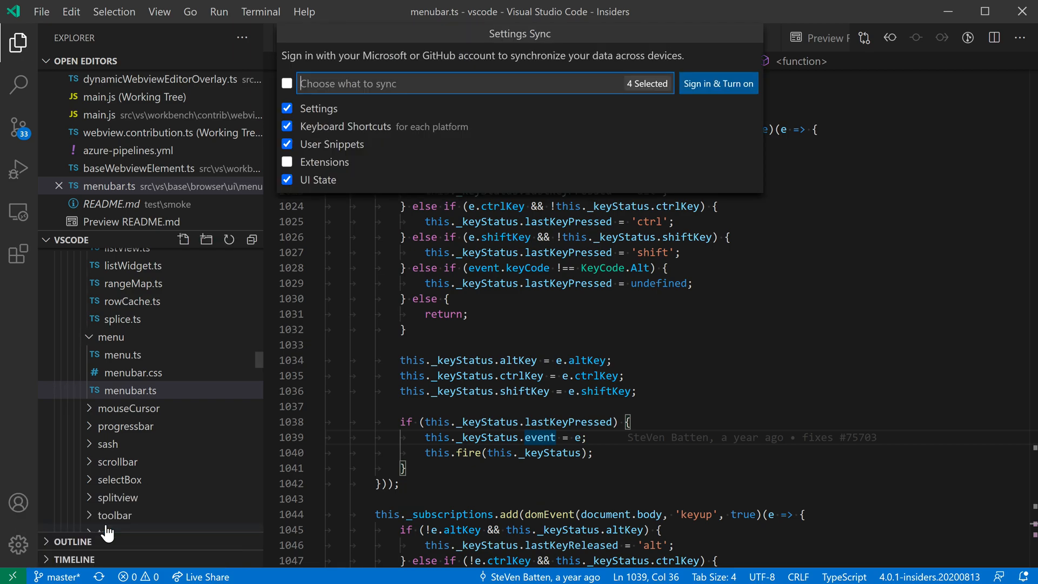
mouse_move(367, 227)
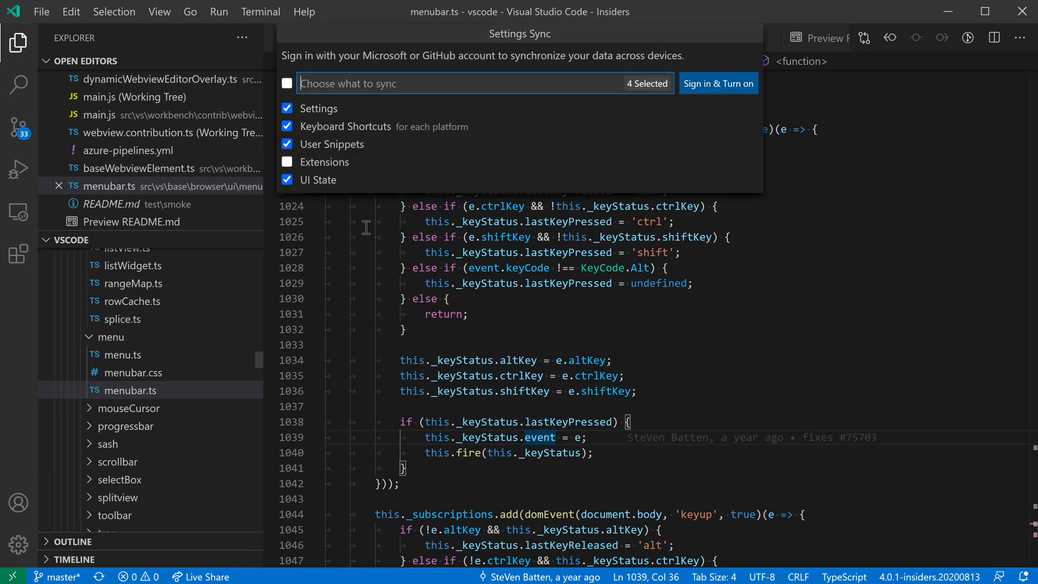
mouse_move(499, 147)
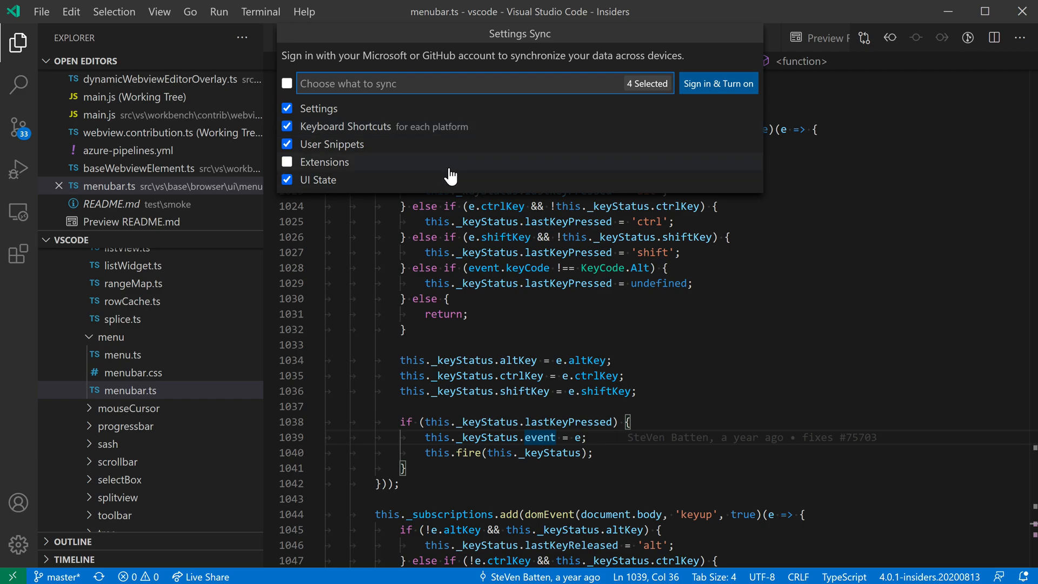
mouse_move(408, 242)
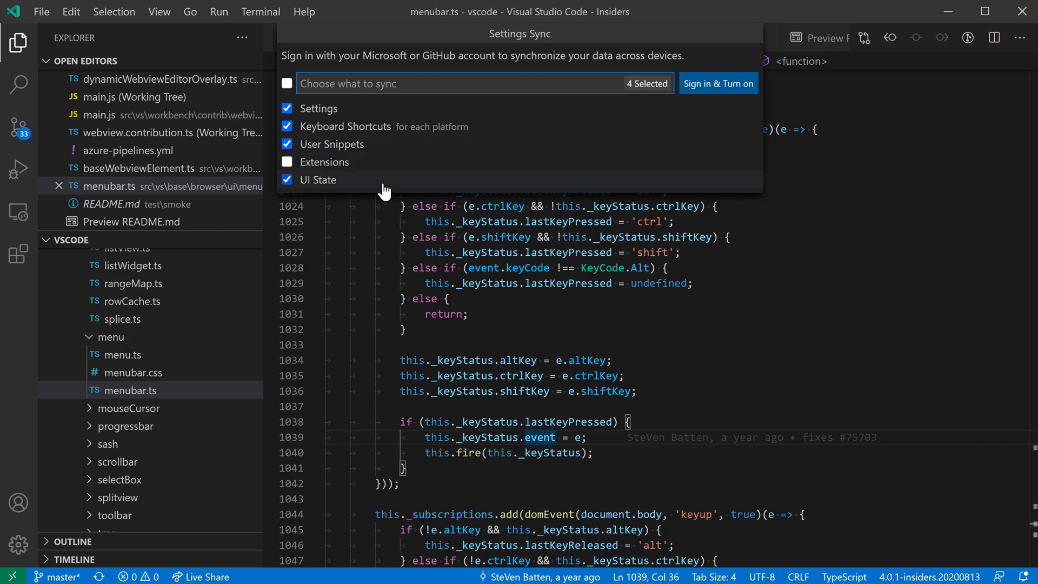
left_click(718, 83)
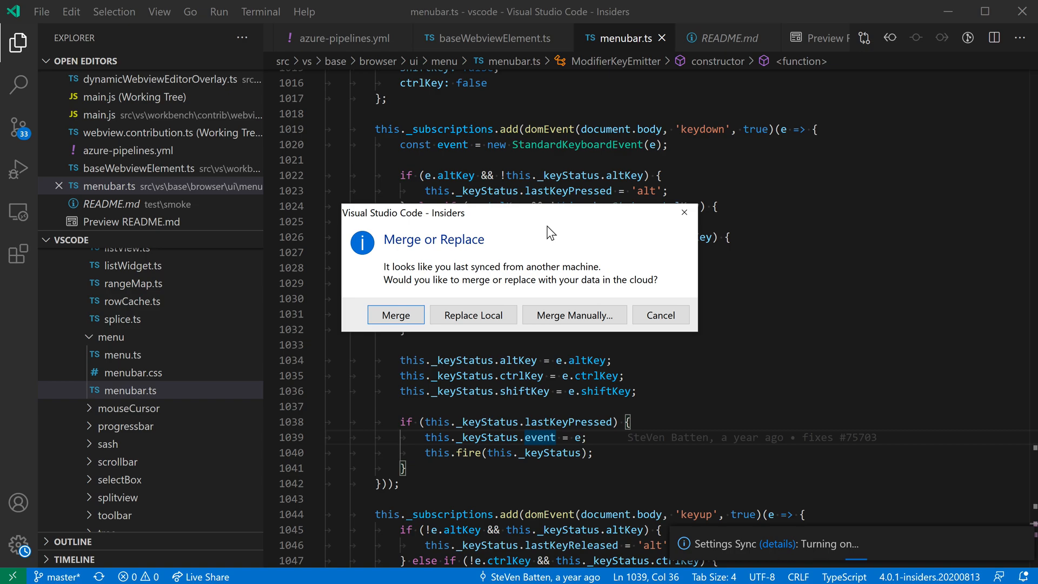
mouse_move(450, 293)
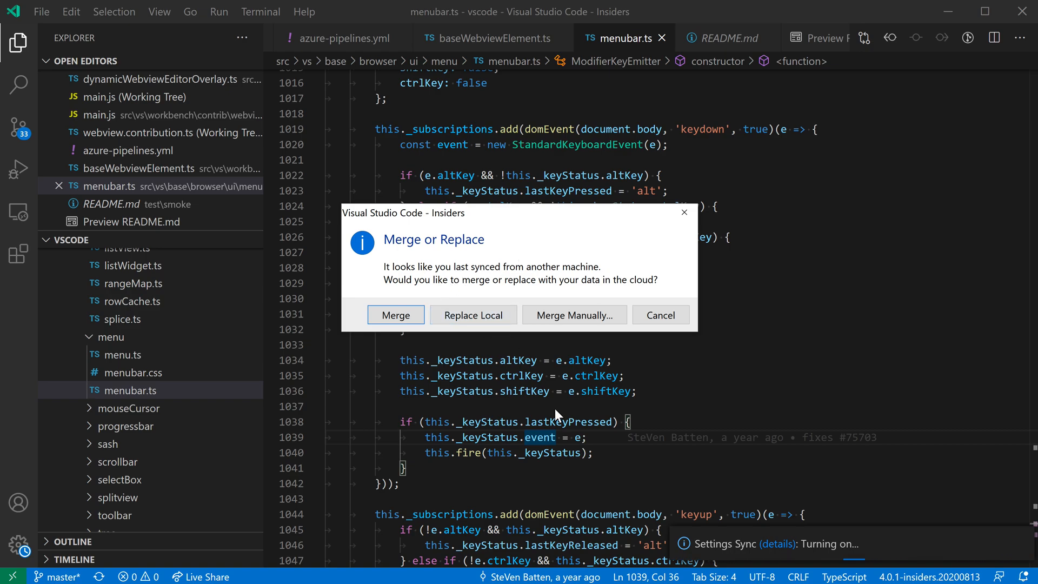
mouse_move(573, 350)
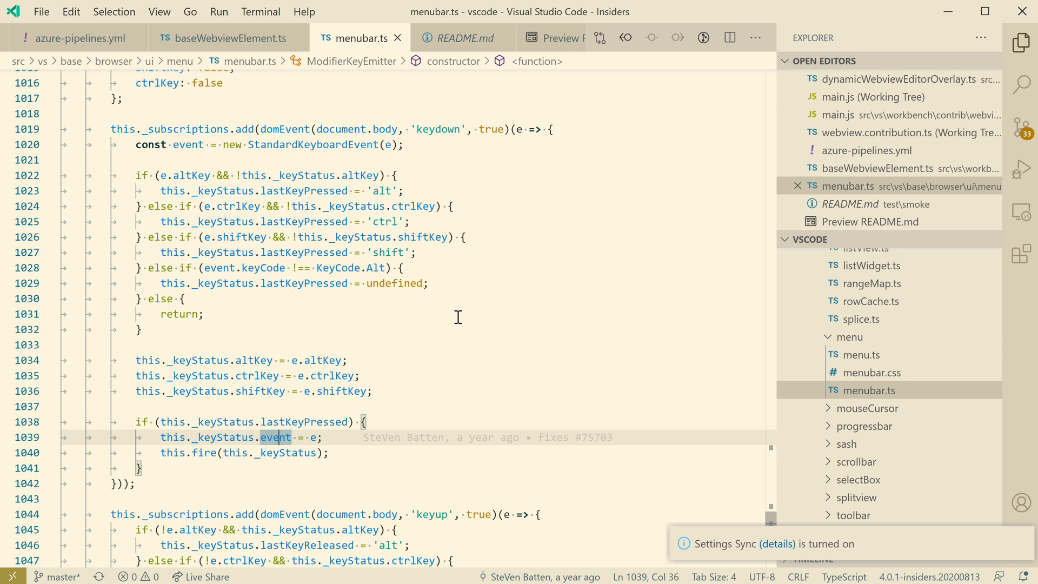
mouse_move(423, 344)
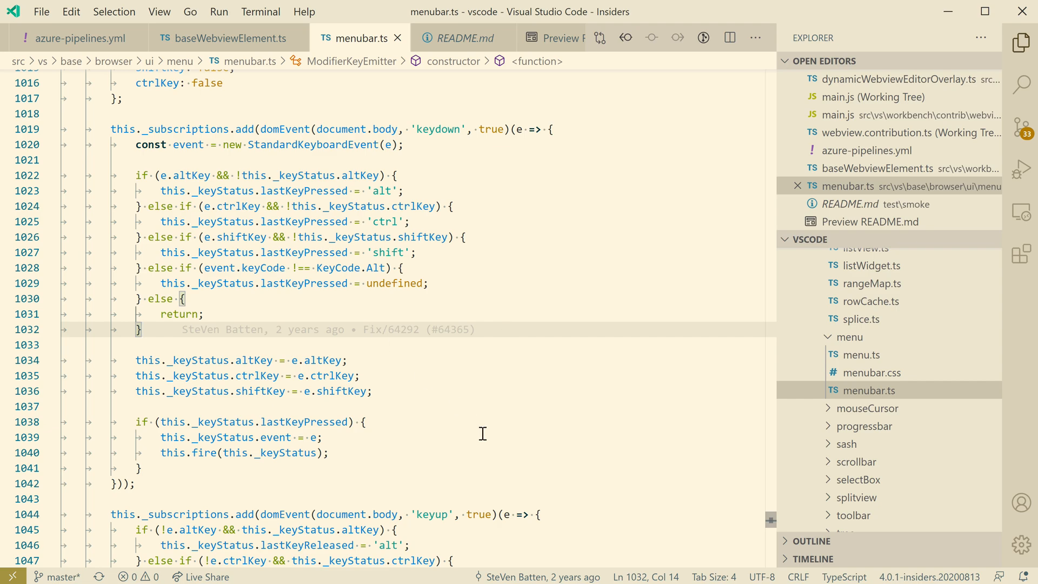
Switch the color theme to Dark+ (default dark) via Preferences: Color Theme.
key("Ctrl+Shift+P")
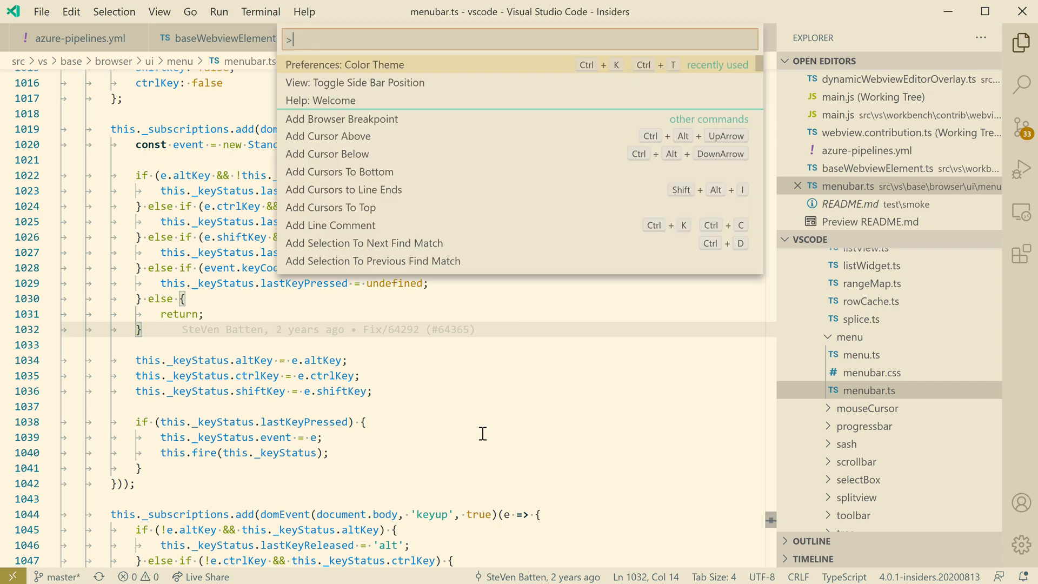
left_click(344, 64)
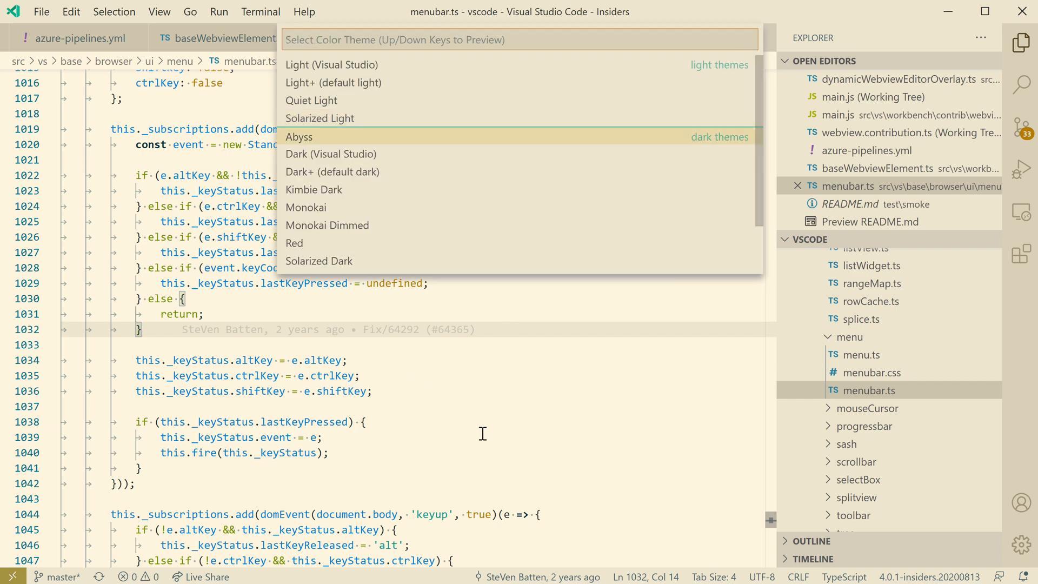
key("Escape")
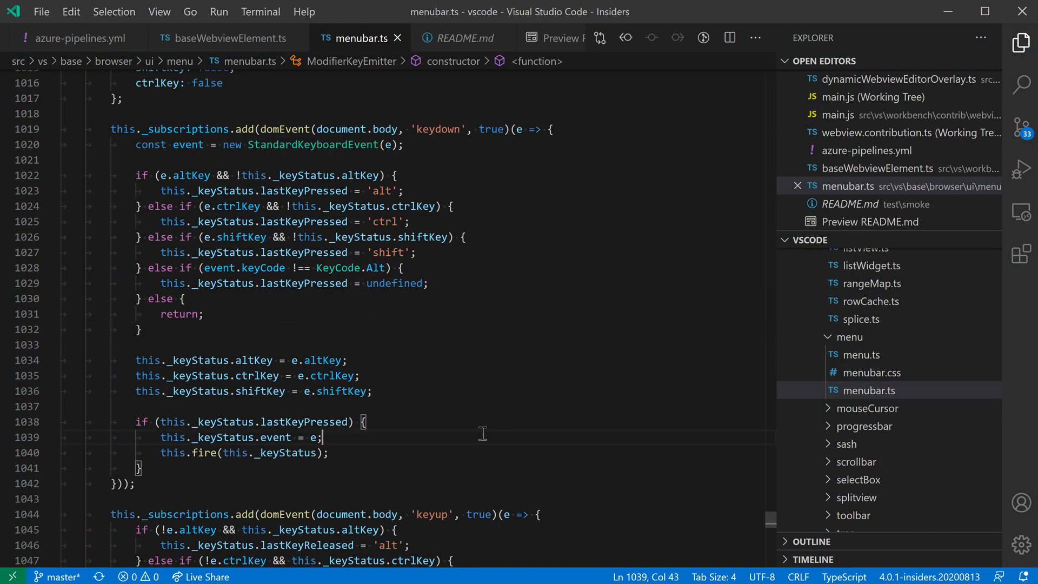